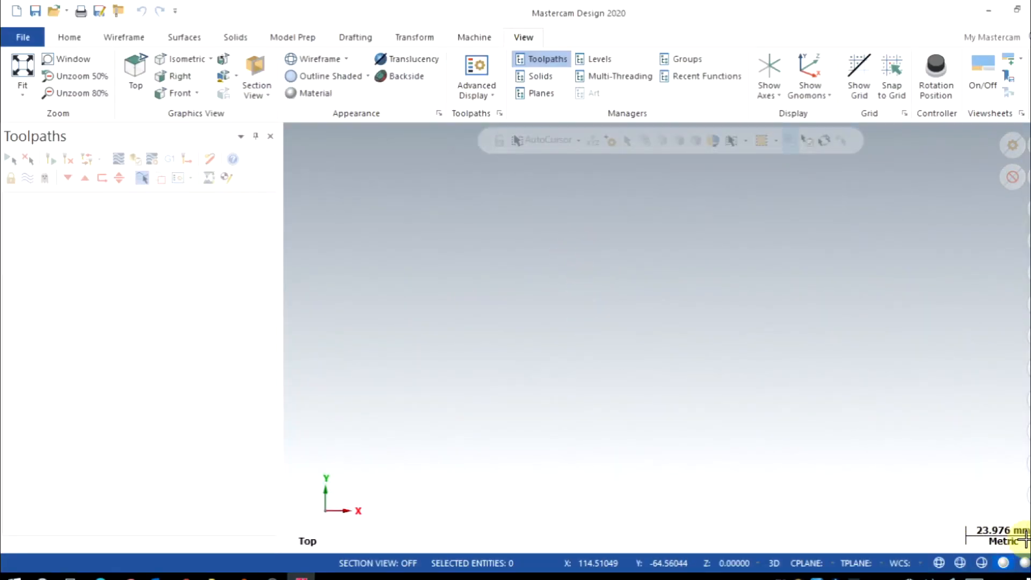
pyautogui.moveTo(1009, 541)
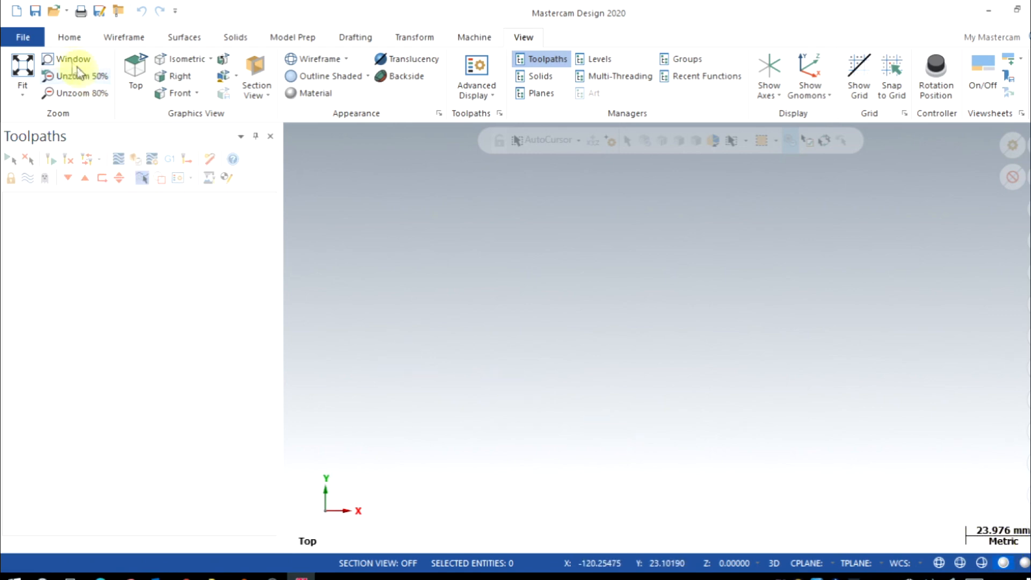
# Step: Show the File backstage Info page for the new metric part
pyautogui.click(22, 36)
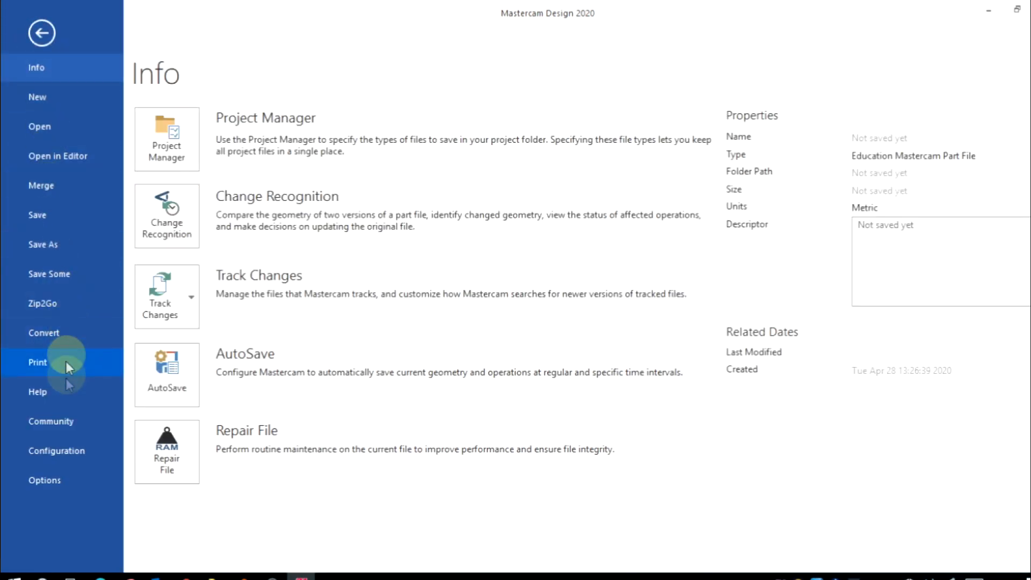
# Step: Bring up the System Configuration dialog from the File backstage
pyautogui.click(57, 450)
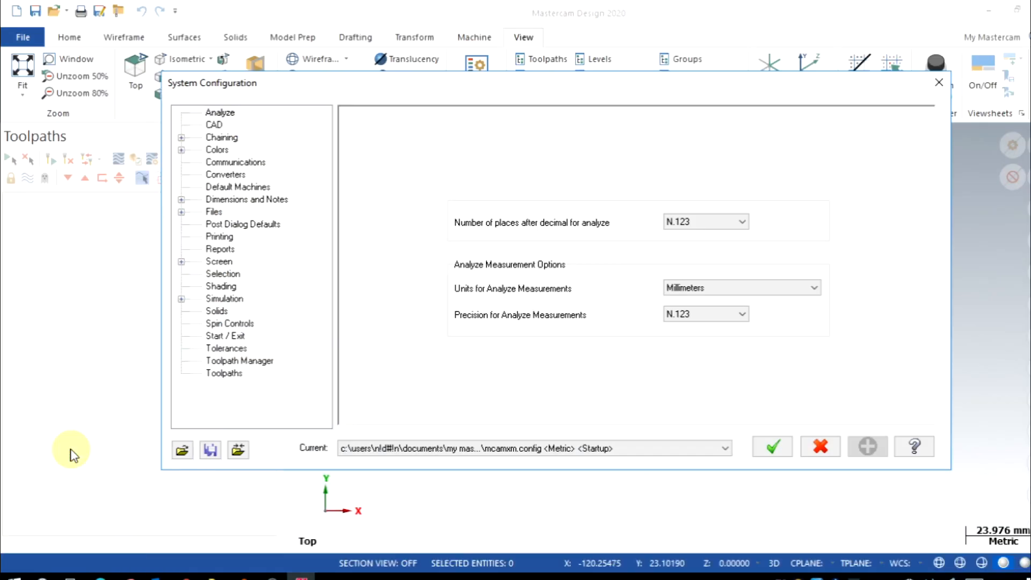
pyautogui.moveTo(486, 434)
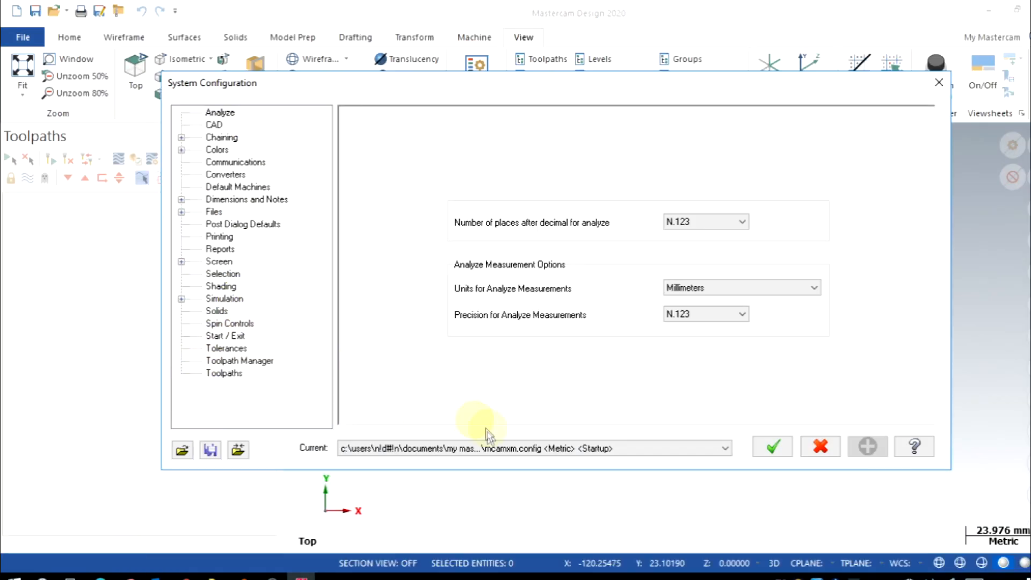
pyautogui.click(723, 447)
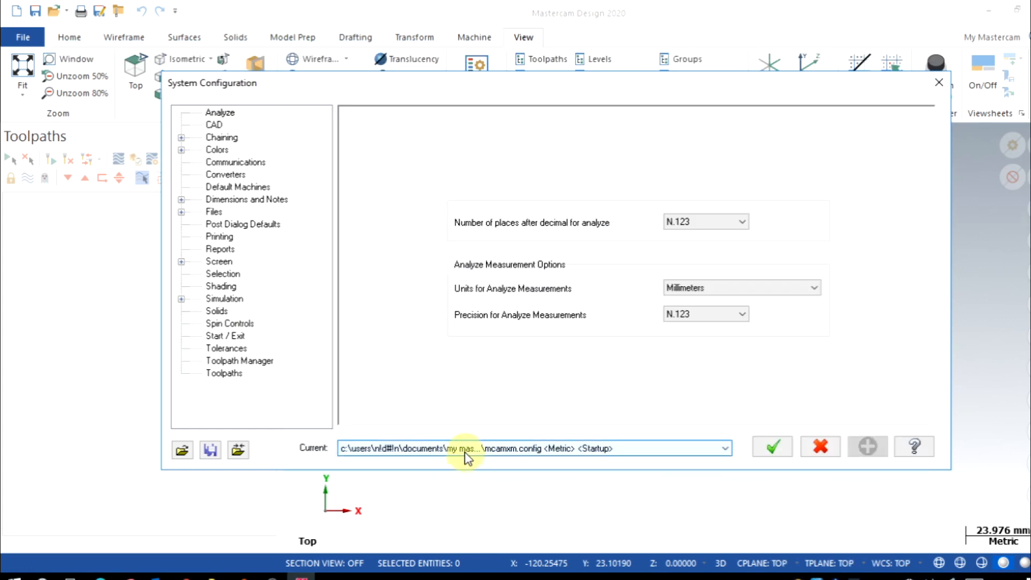
pyautogui.click(723, 447)
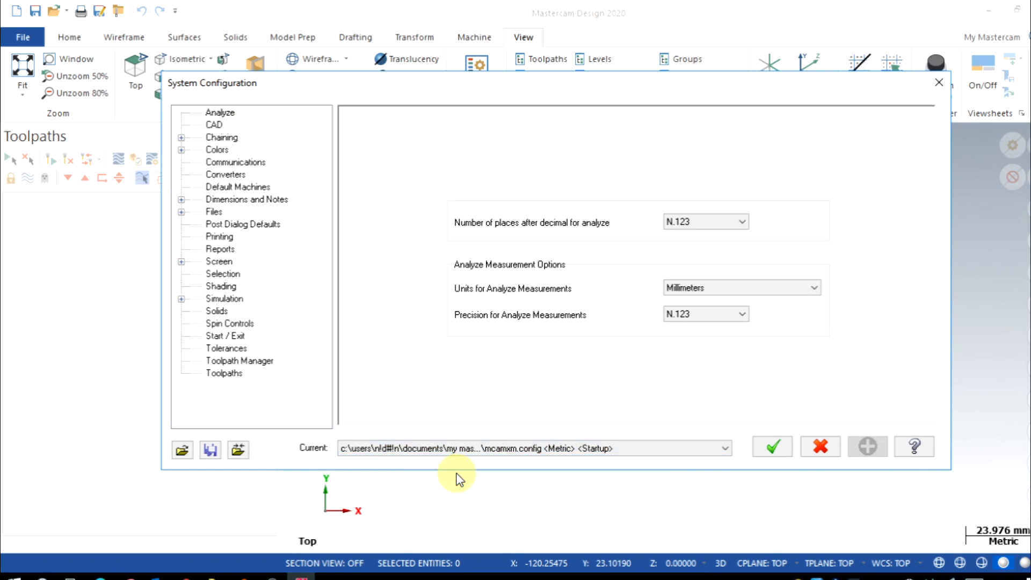
pyautogui.moveTo(369, 348)
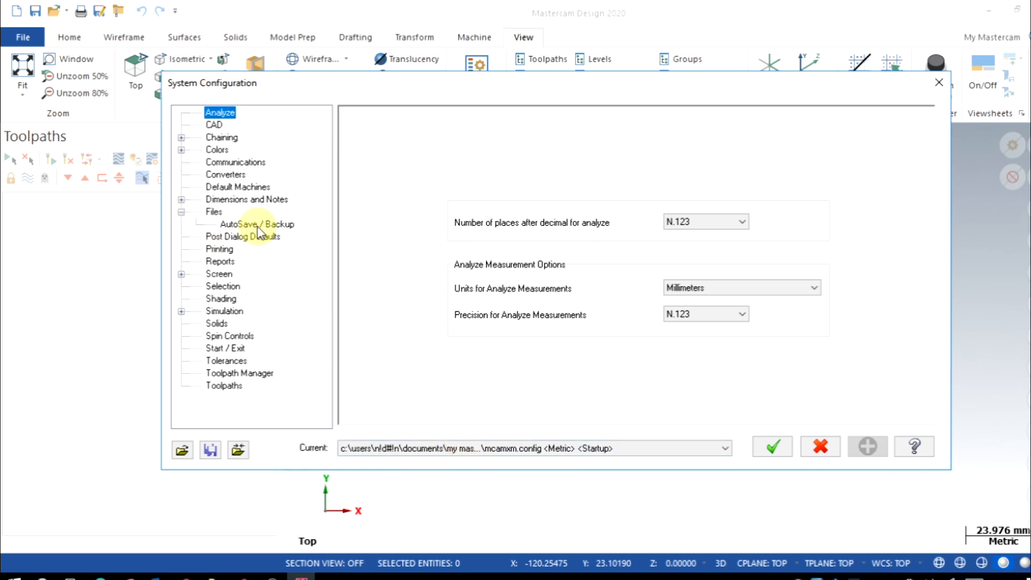
# Step: Enable AutoSave with a 5-minute interval and saving after every operation
pyautogui.click(258, 225)
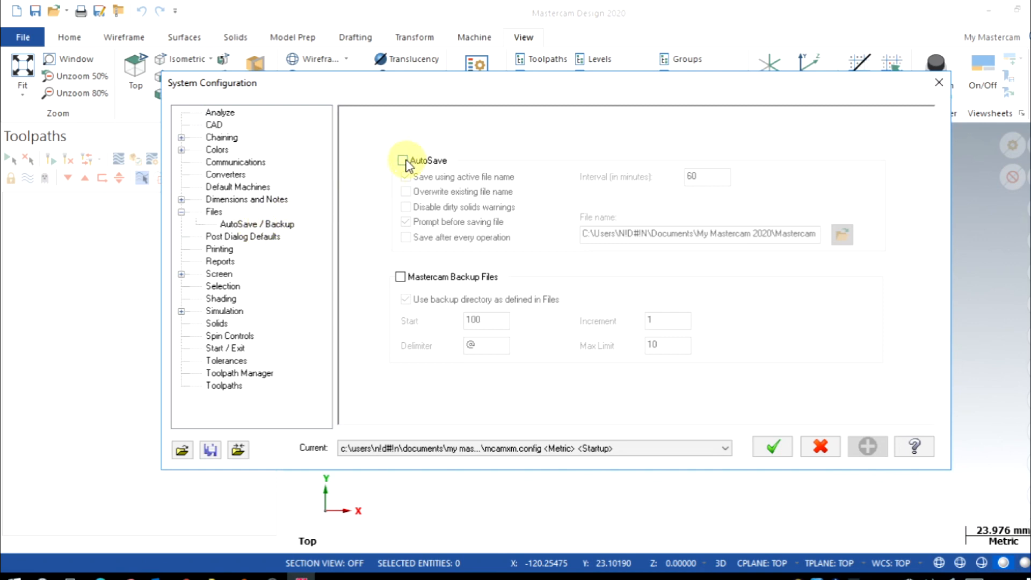
pyautogui.click(406, 161)
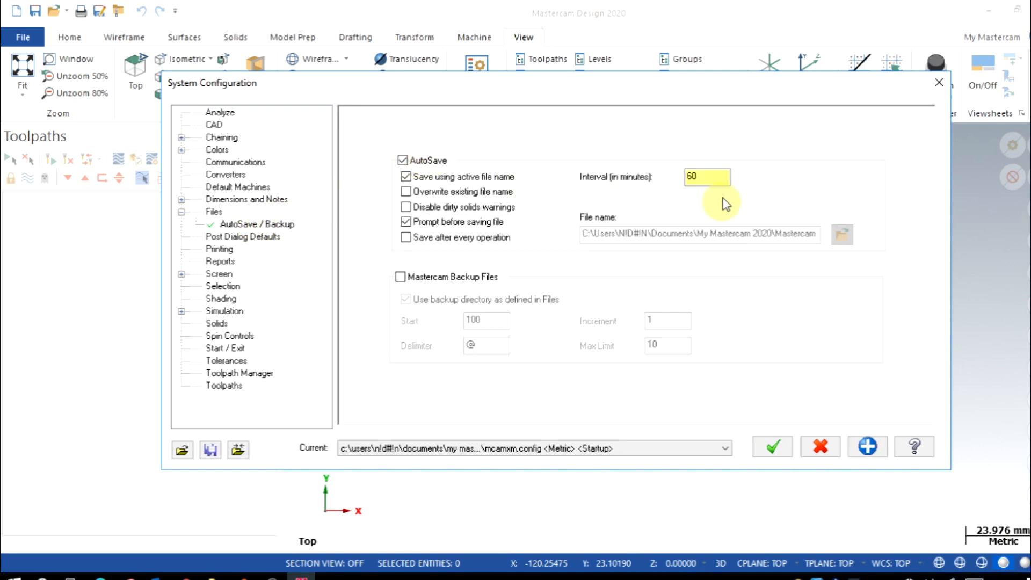
pyautogui.tripleClick(707, 178)
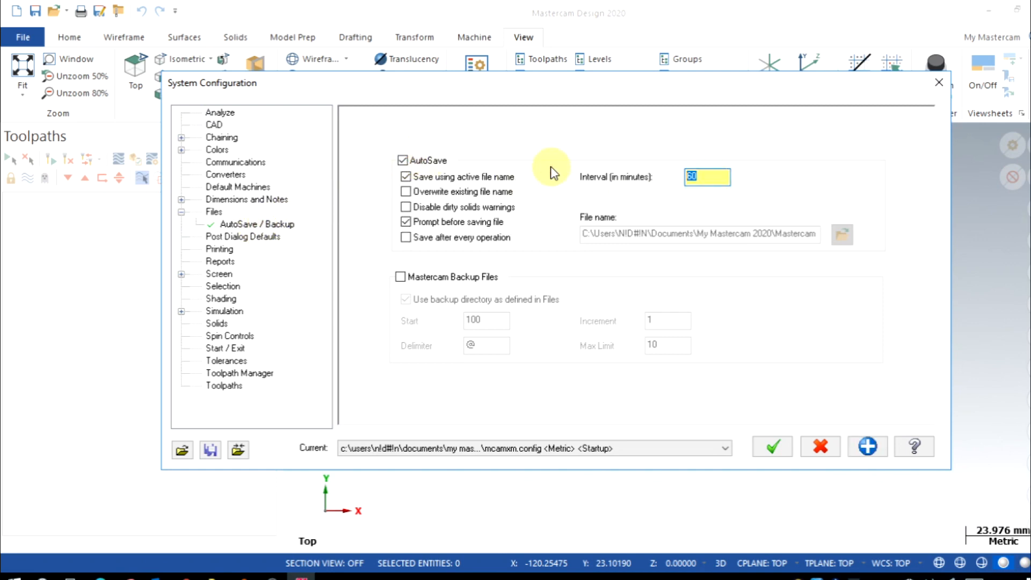
pyautogui.write('5')
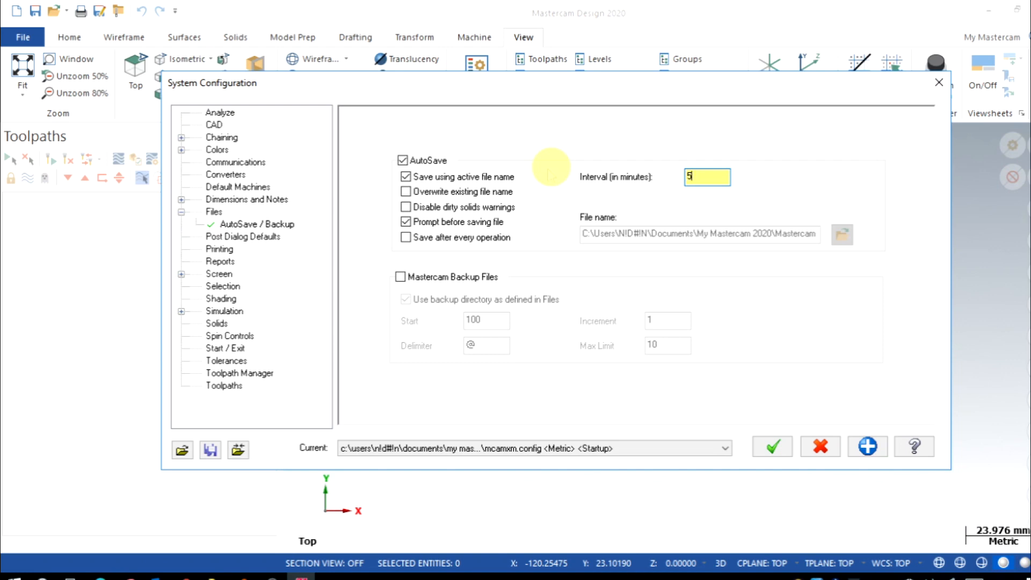
pyautogui.click(406, 237)
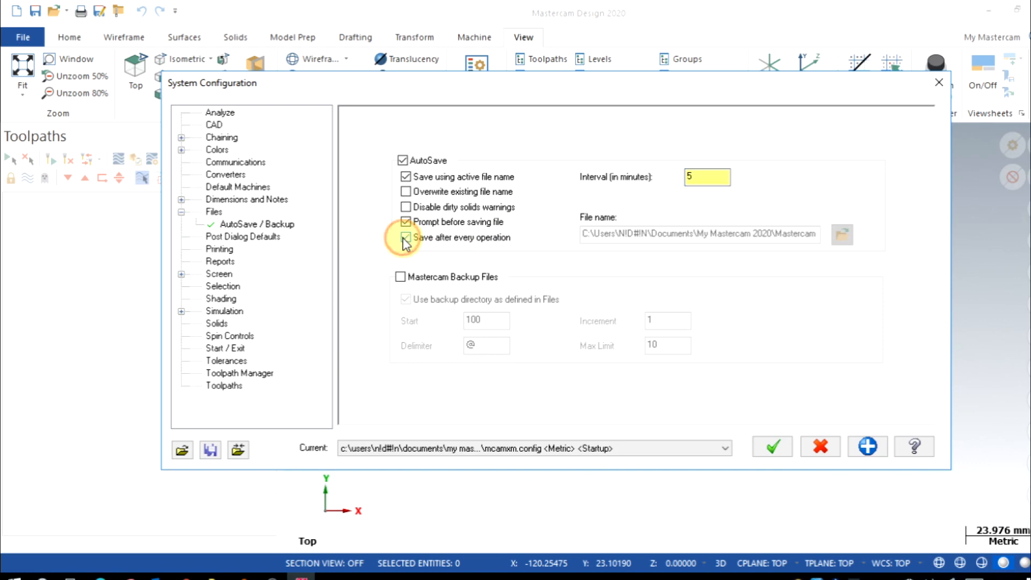
pyautogui.click(406, 238)
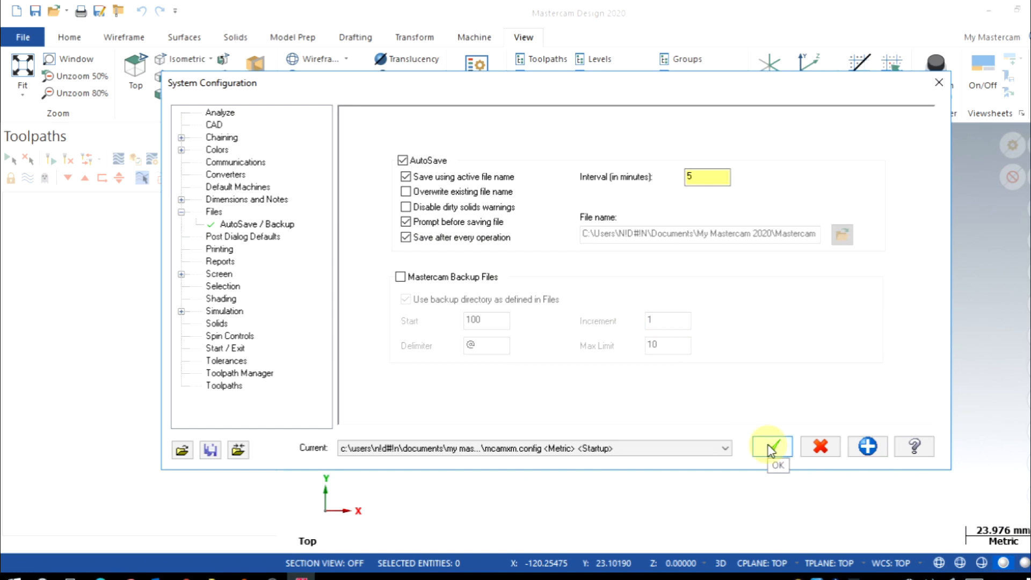
# Step: Accept the configuration changes and confirm saving the settings
pyautogui.click(771, 446)
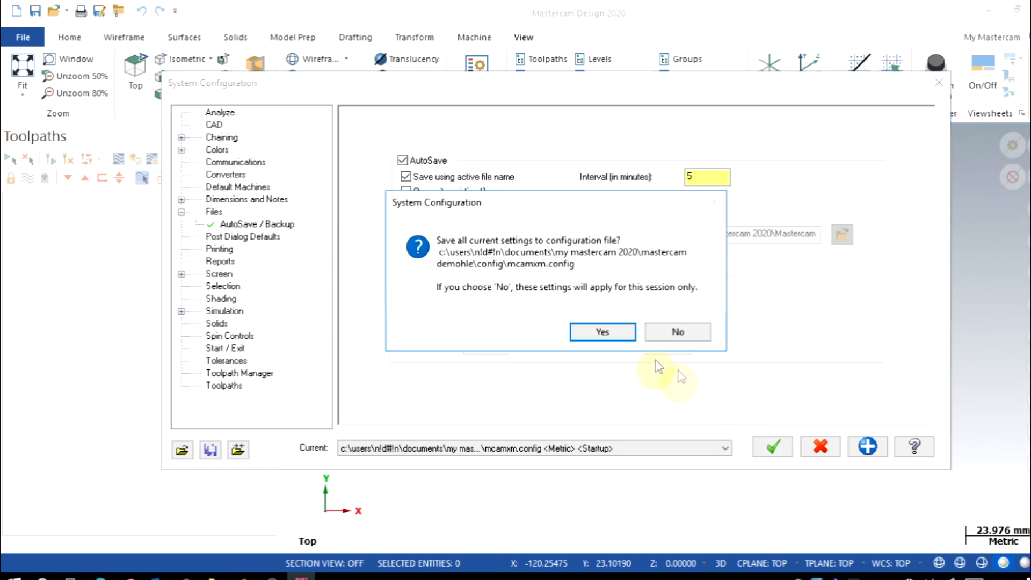
pyautogui.click(601, 331)
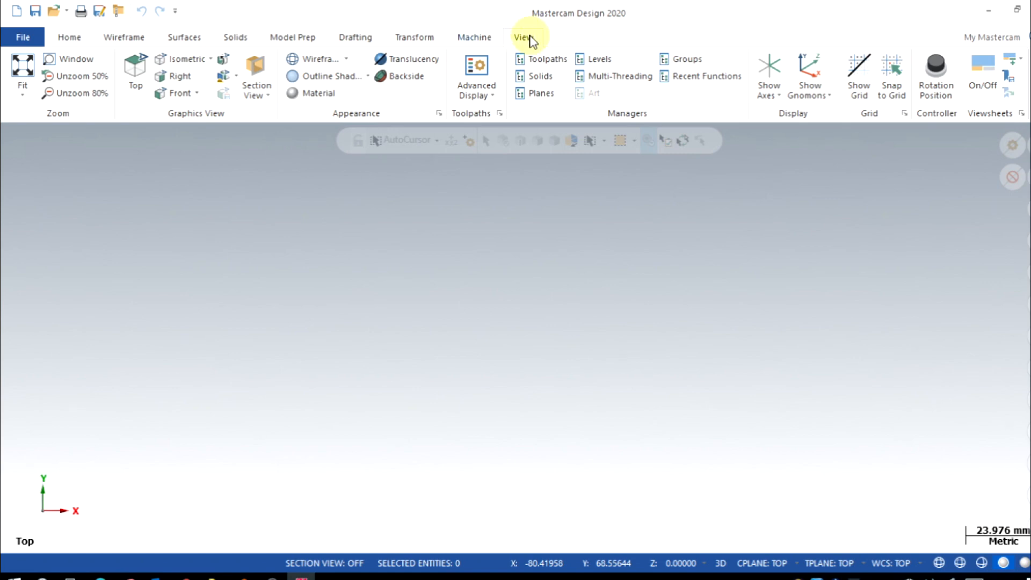
# Step: Show the Toolpaths, Solids and Levels managers docked together with Toolpaths in front
pyautogui.click(547, 58)
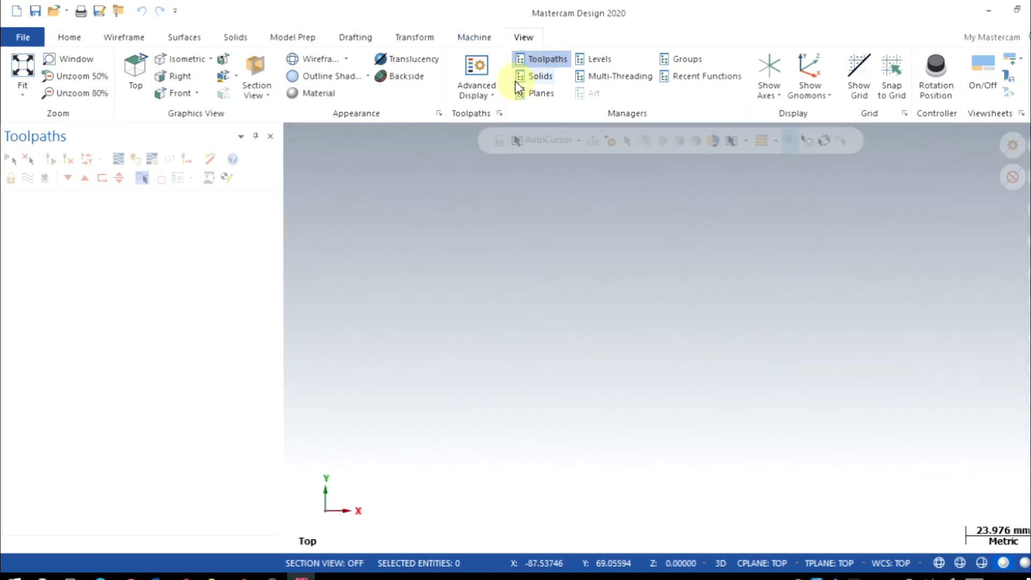
pyautogui.click(540, 76)
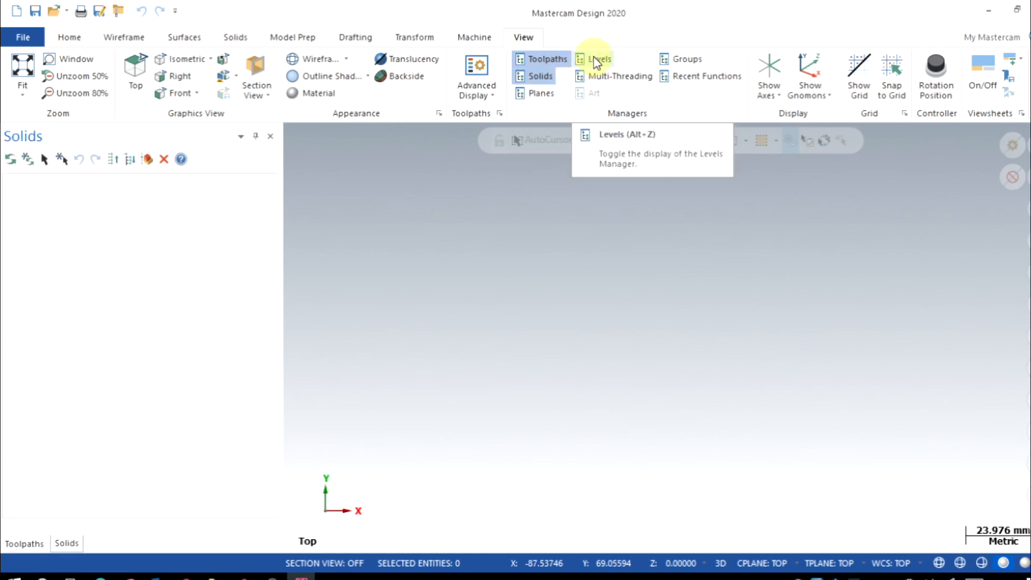
pyautogui.click(599, 59)
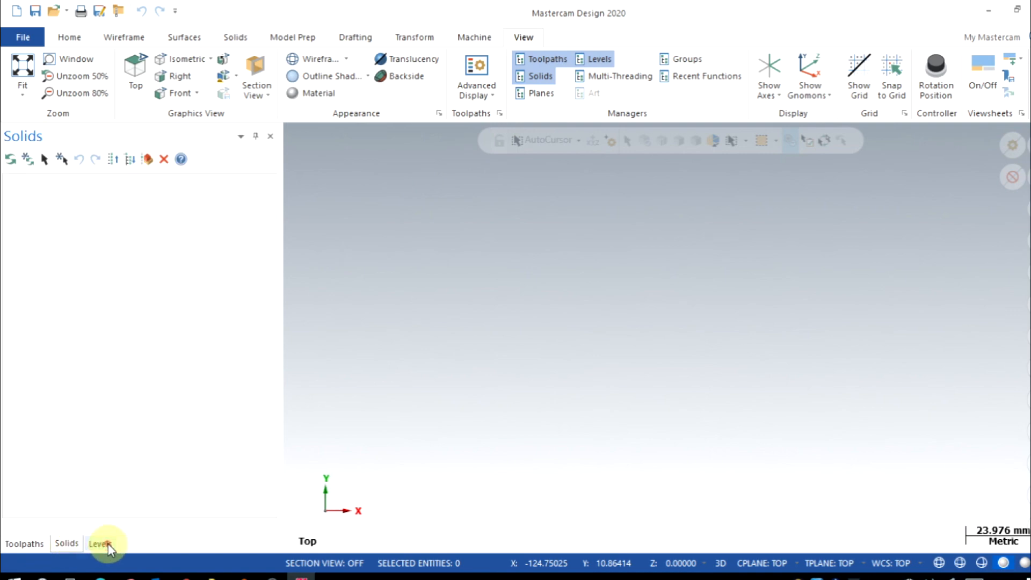
pyautogui.click(101, 544)
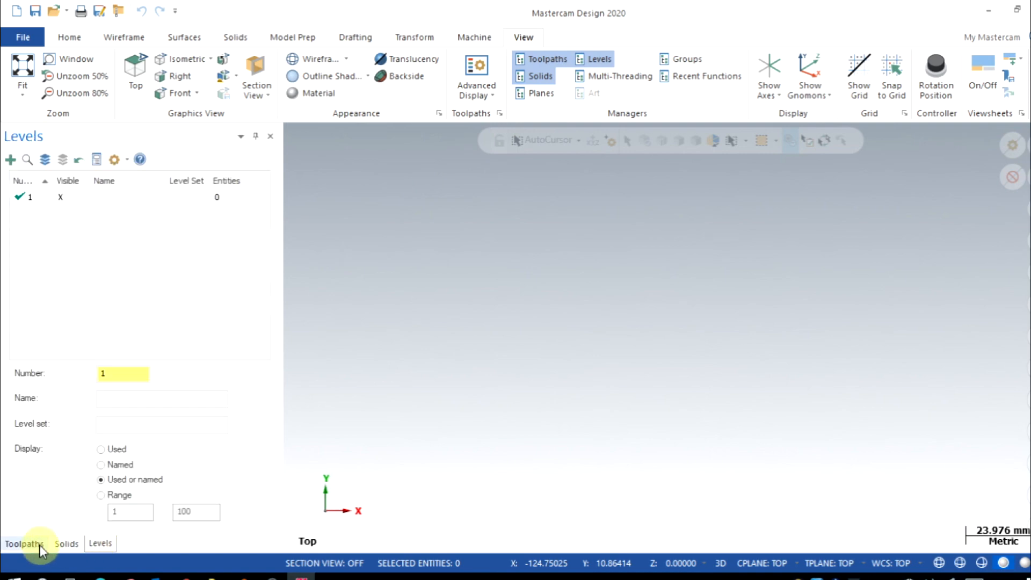
pyautogui.click(25, 543)
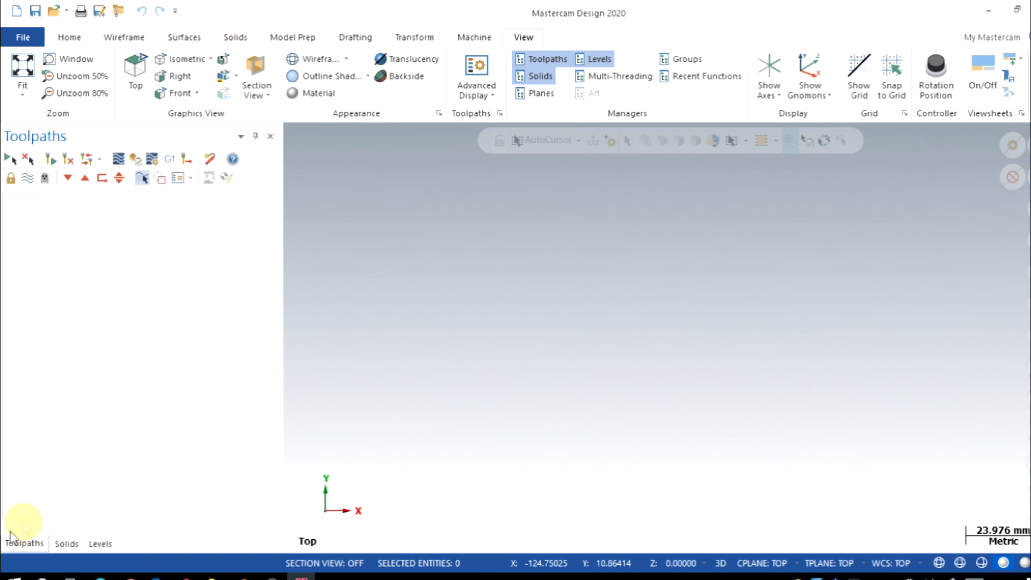
pyautogui.moveTo(672, 140)
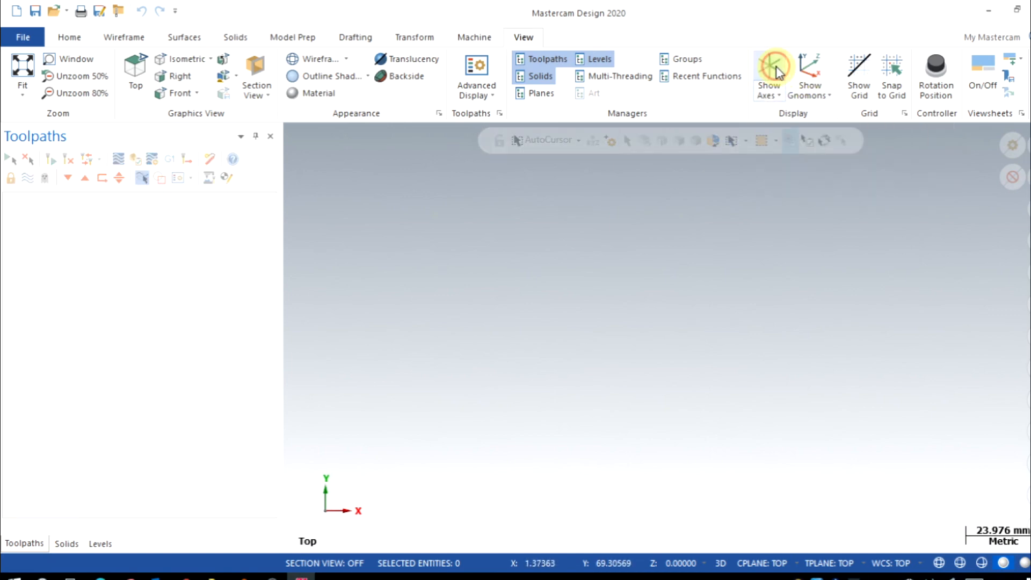
# Step: Display the coordinate axes and switch the graphics view to Isometric (WCS)
pyautogui.click(768, 69)
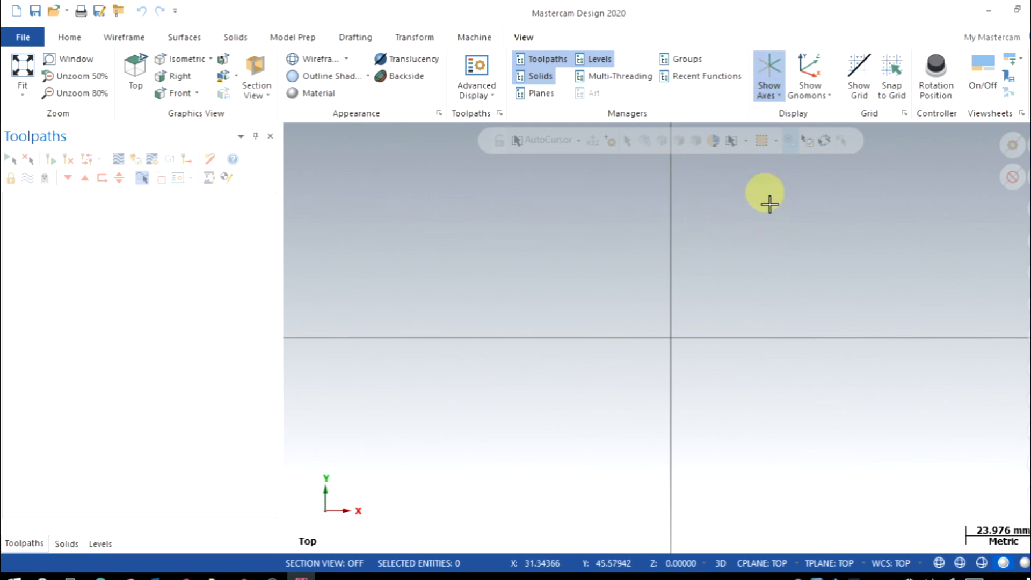
pyautogui.moveTo(828, 281)
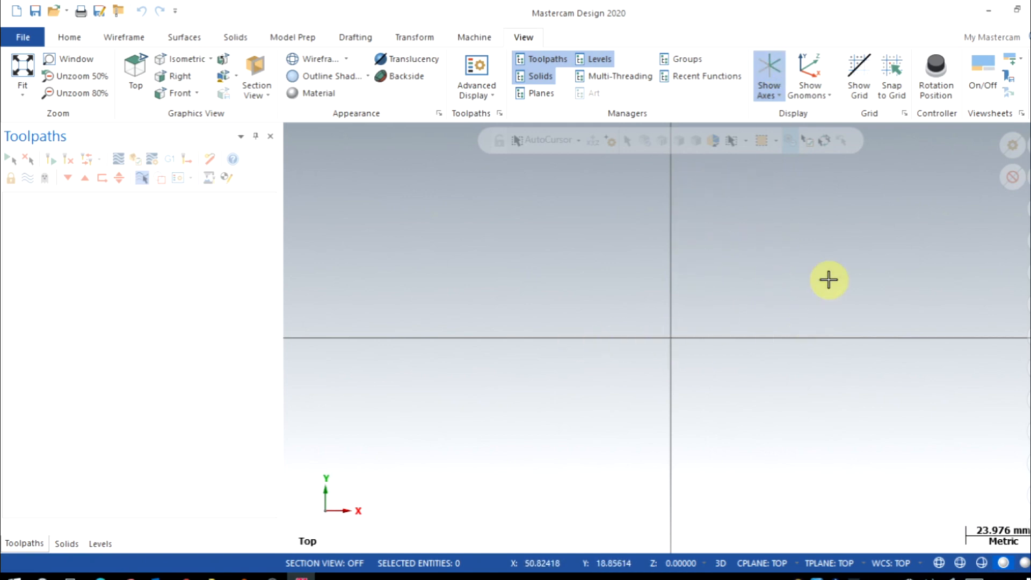
pyautogui.rightClick(828, 280)
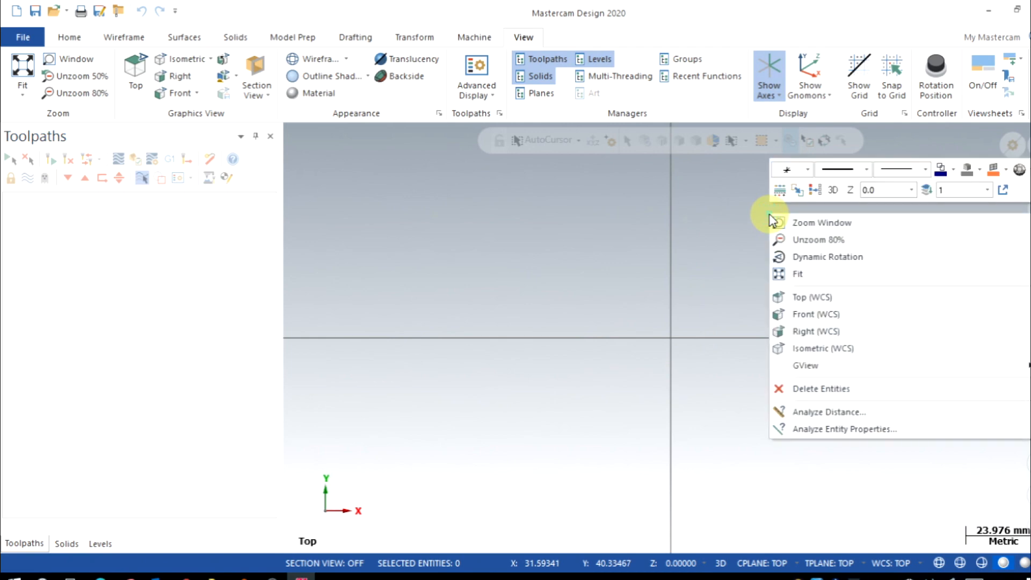
pyautogui.click(822, 348)
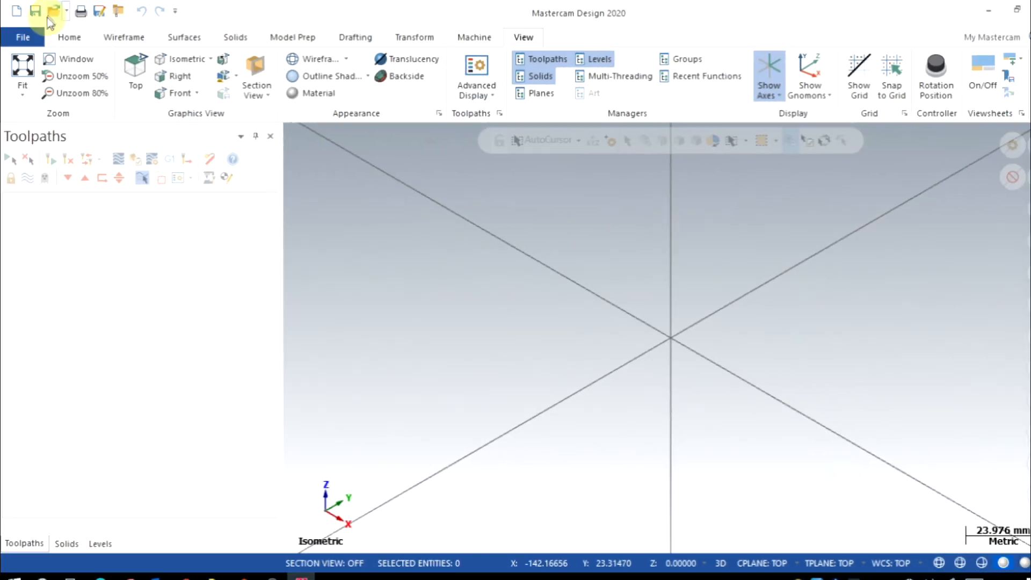
# Step: Load the MCAM CONTOUR 1ST part and view its solid from an isometric angle
pyautogui.click(23, 36)
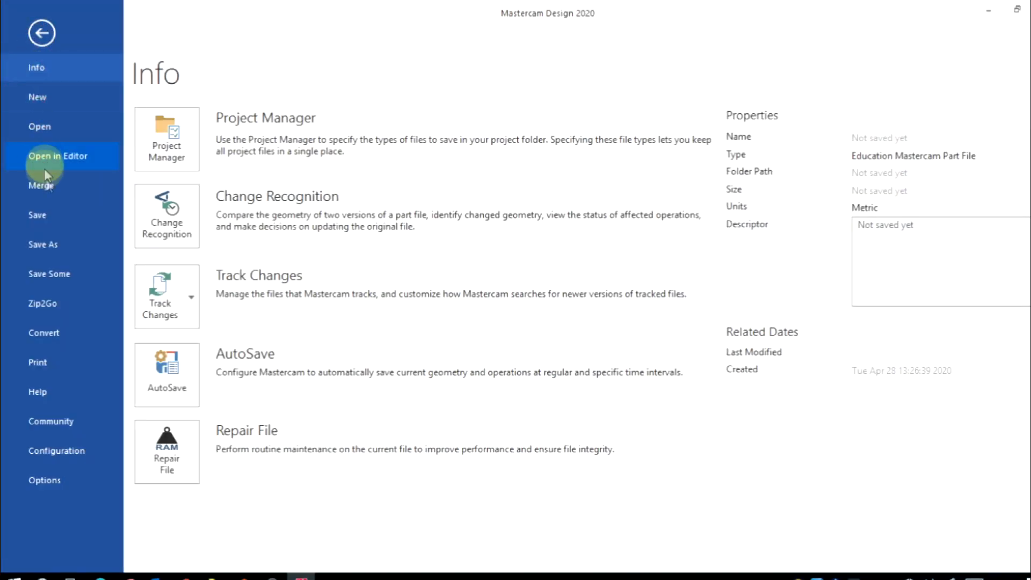
pyautogui.click(39, 127)
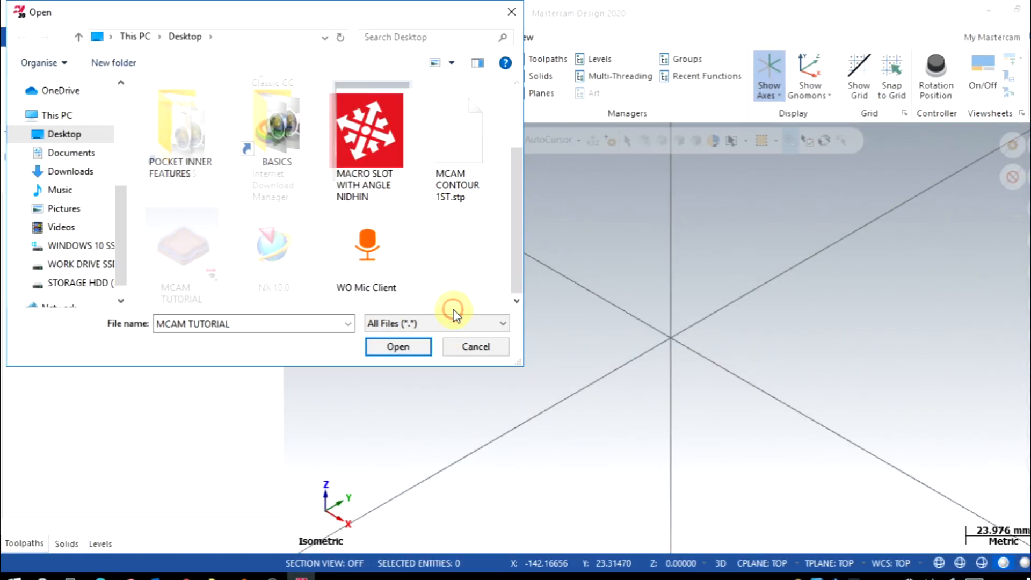
pyautogui.click(458, 131)
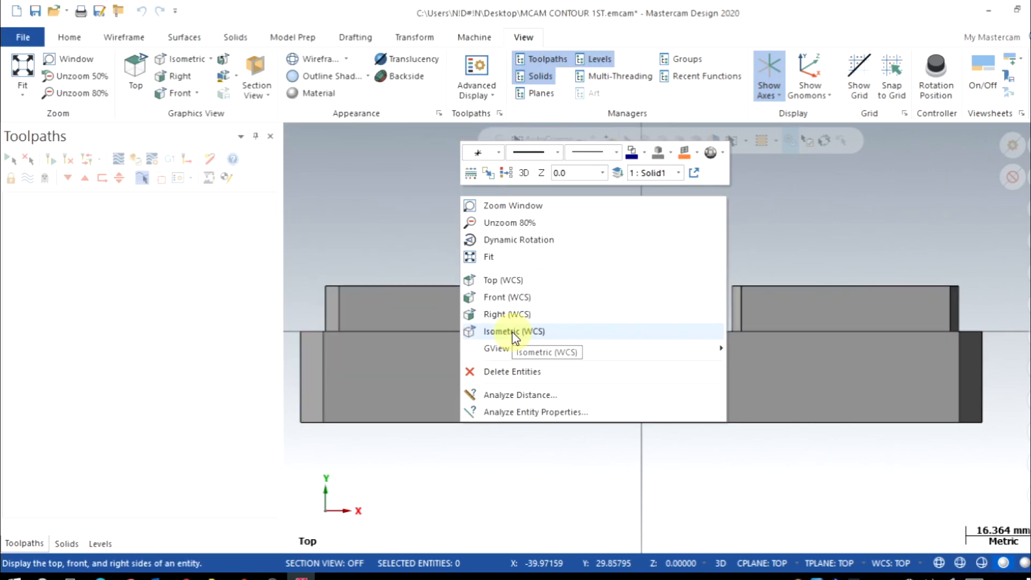
pyautogui.click(515, 331)
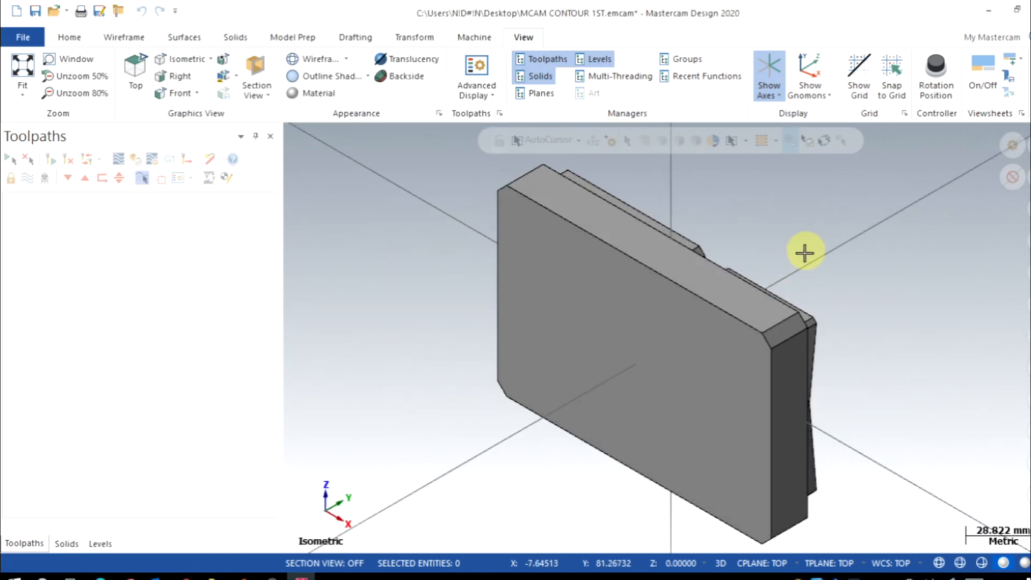
pyautogui.moveTo(804, 252); pyautogui.dragTo(788, 256)
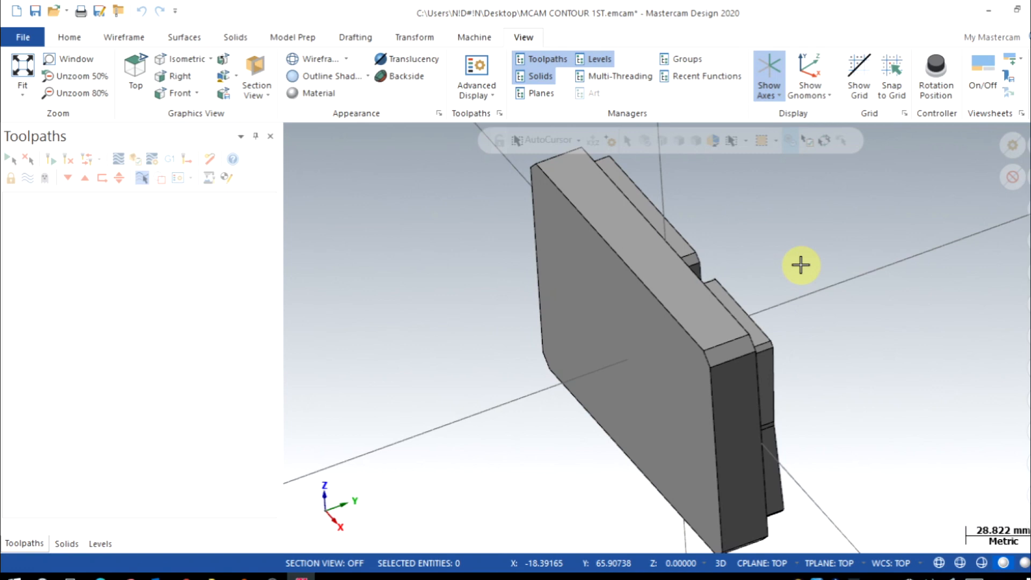
pyautogui.moveTo(757, 204)
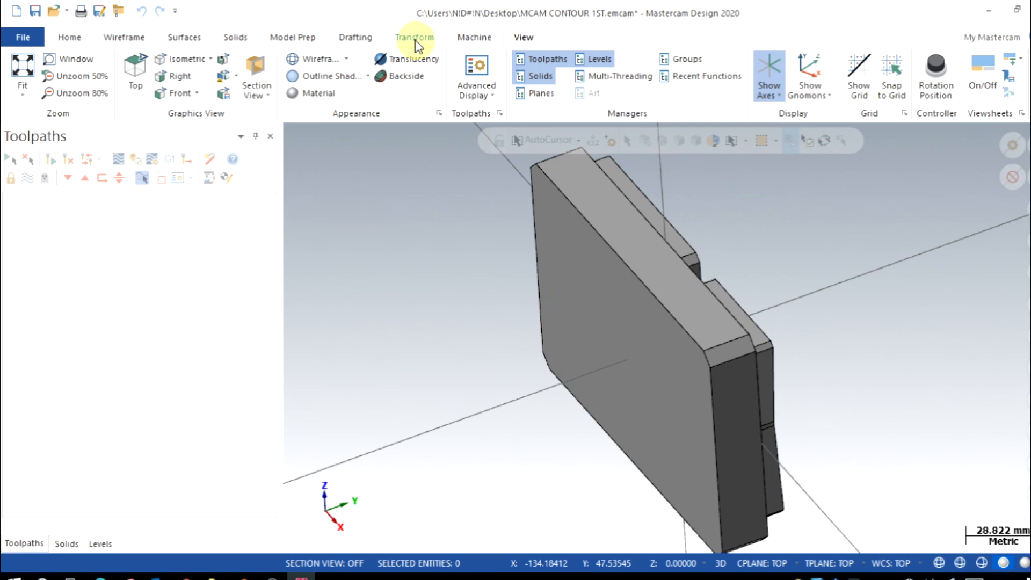
# Step: Translate to Plane: move the part from Back to Top so it lies flat
pyautogui.click(414, 37)
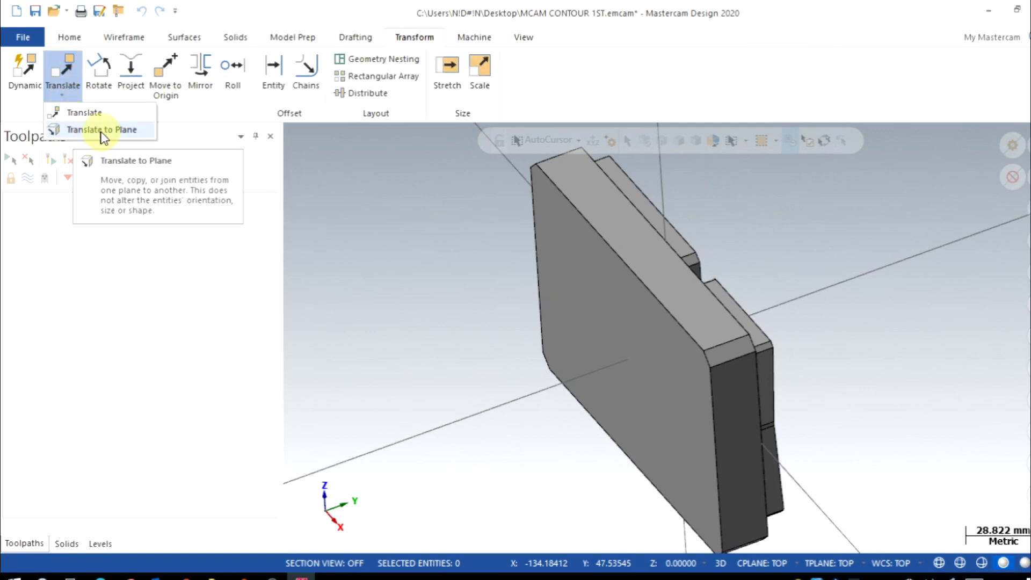
pyautogui.click(103, 130)
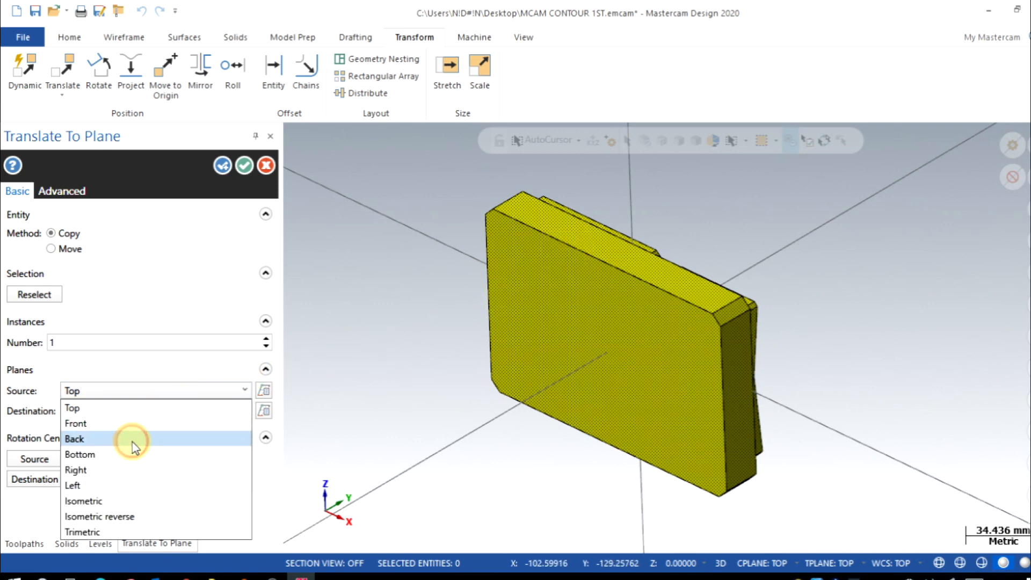
pyautogui.click(74, 438)
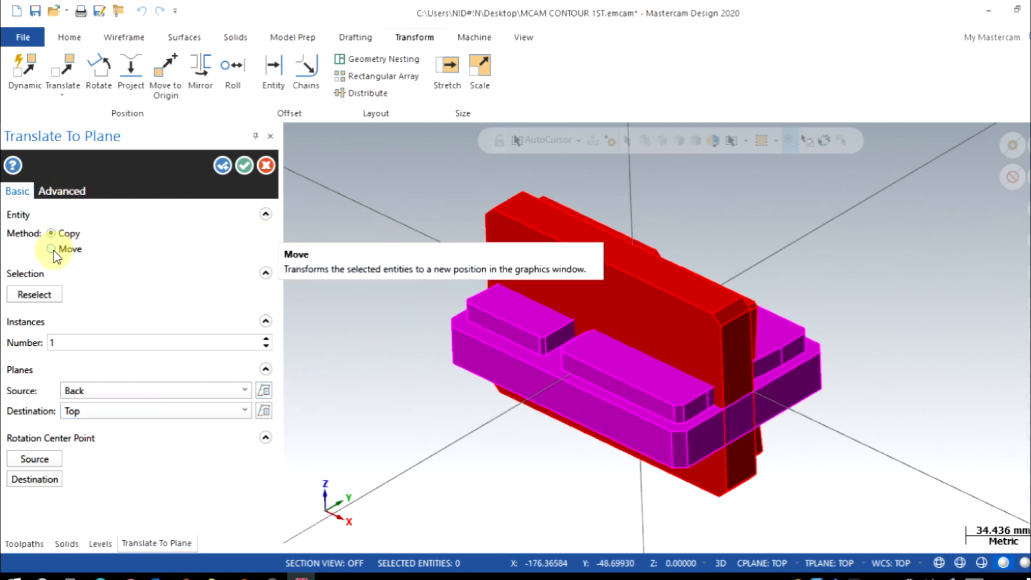
pyautogui.click(51, 250)
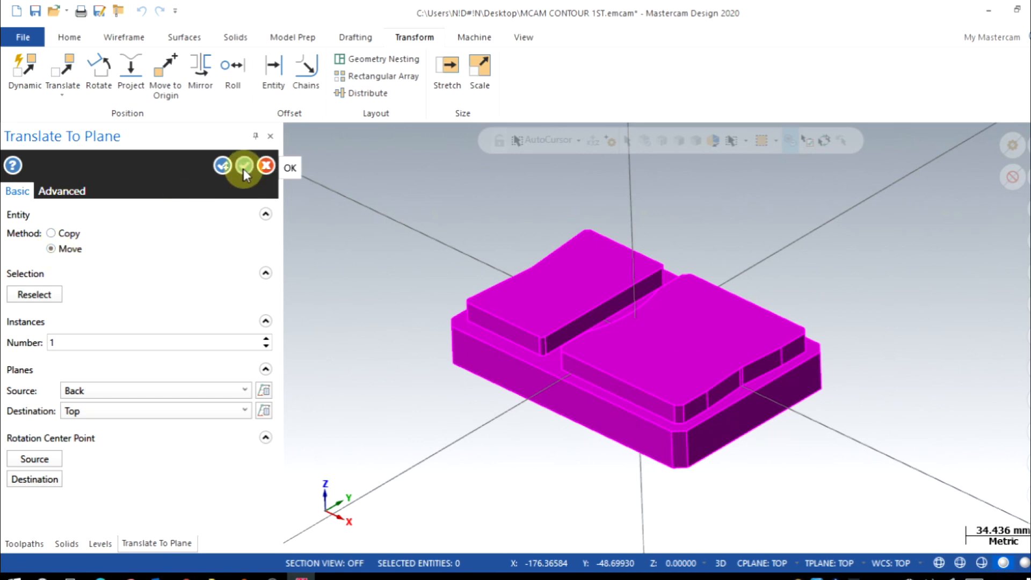
pyautogui.click(244, 166)
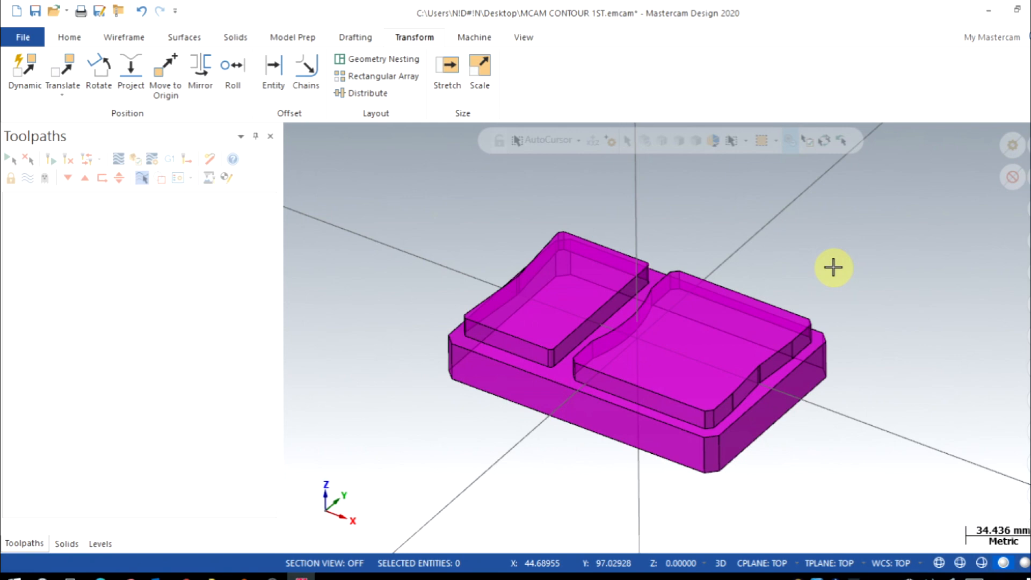
pyautogui.moveTo(817, 279)
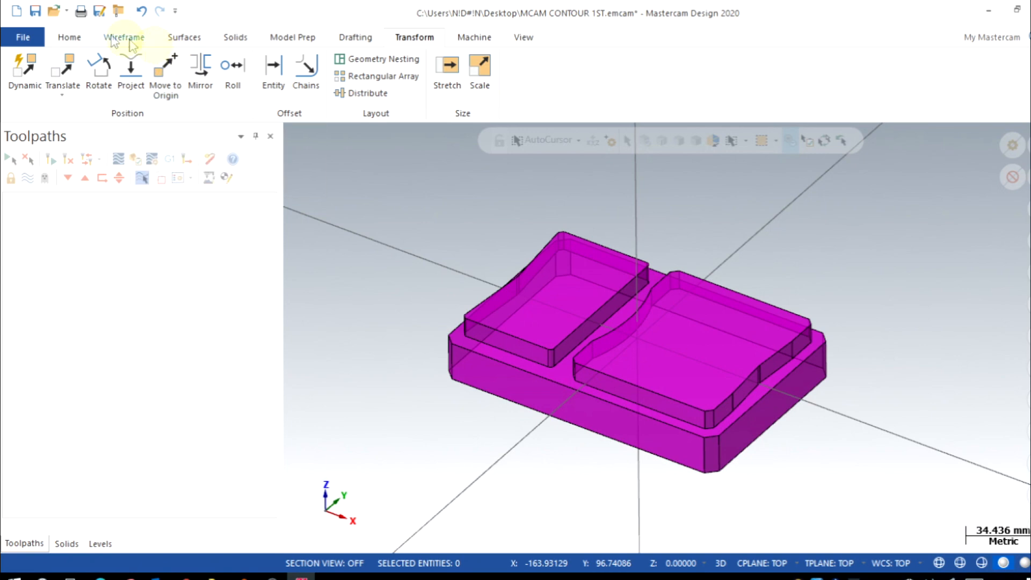
# Step: Start the Wireframe Bounding Box tool around the flat-lying part
pyautogui.click(123, 36)
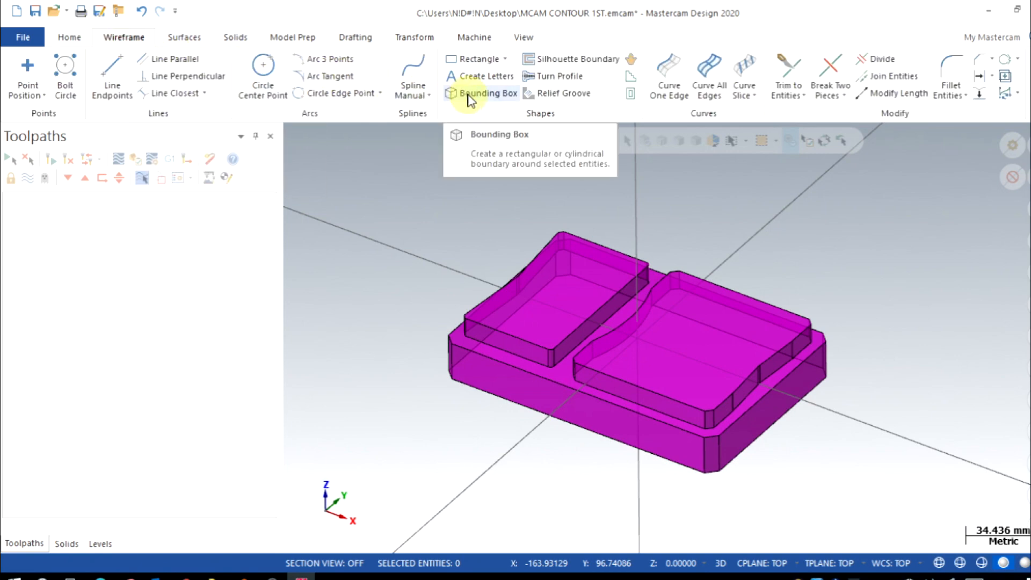
pyautogui.click(487, 92)
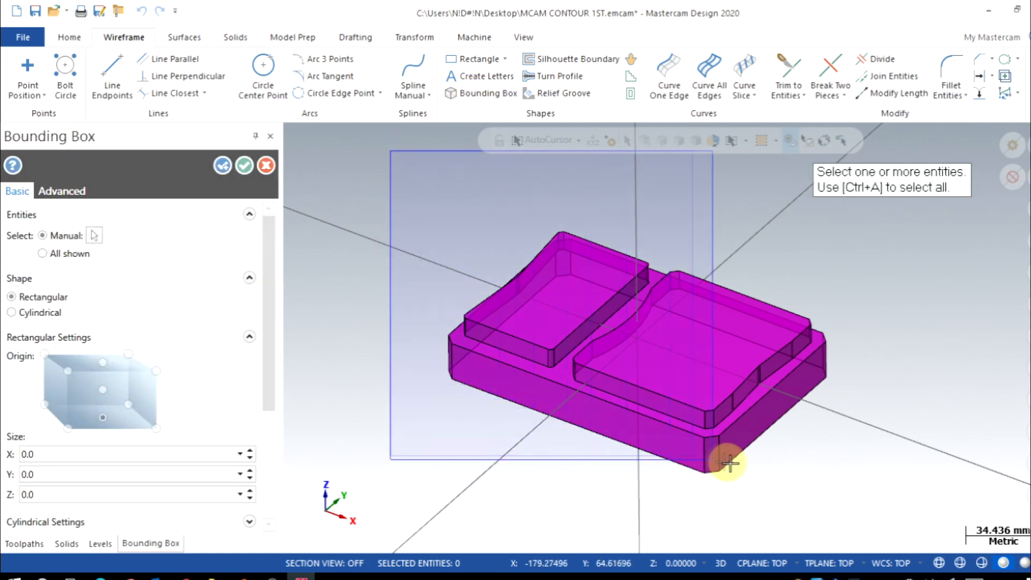
# Step: Enclose the solid in a 150×100×30 bounding box with face center points
pyautogui.click(727, 464)
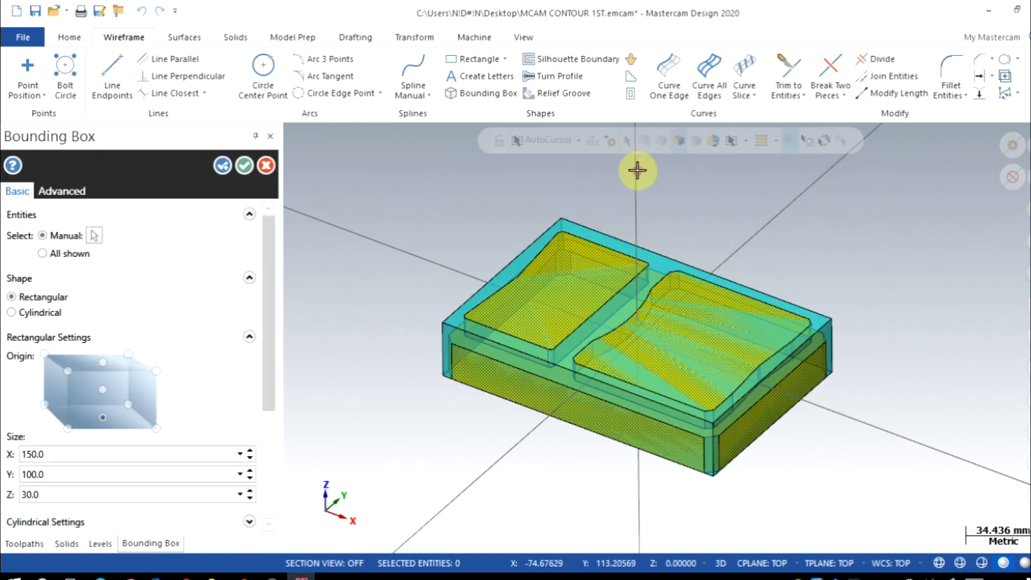
pyautogui.scroll(-3)
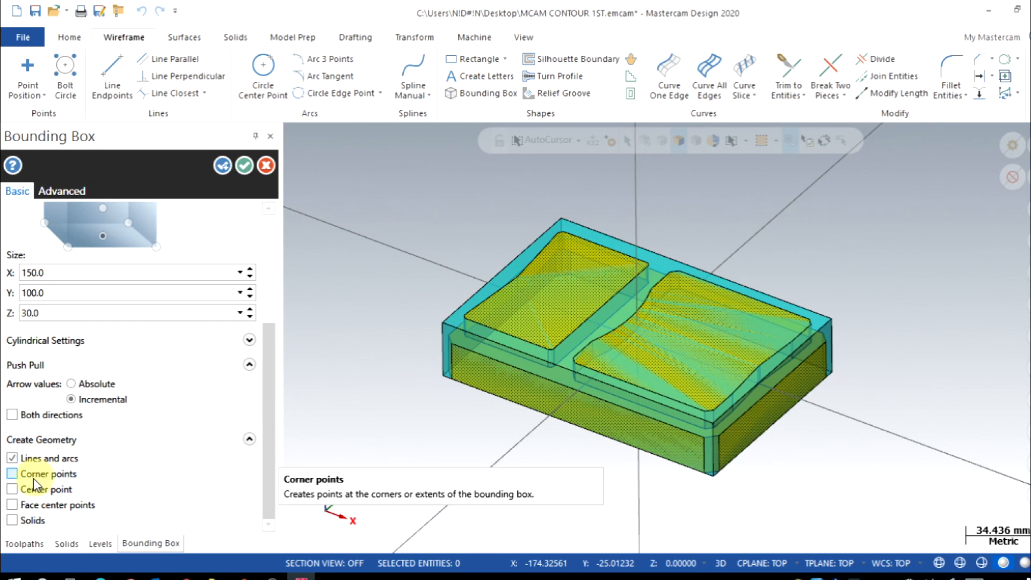
pyautogui.moveTo(14, 511)
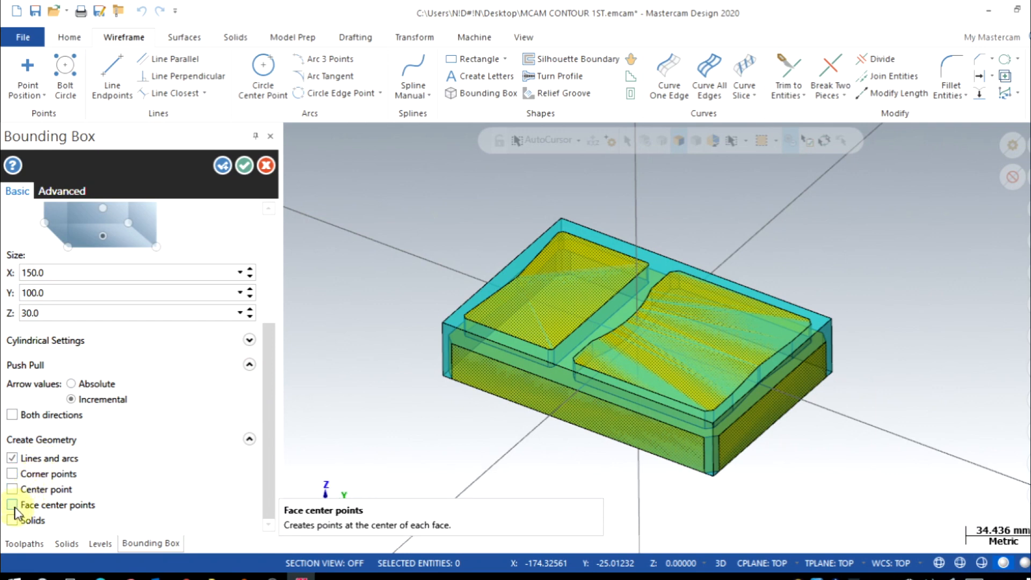
pyautogui.click(12, 504)
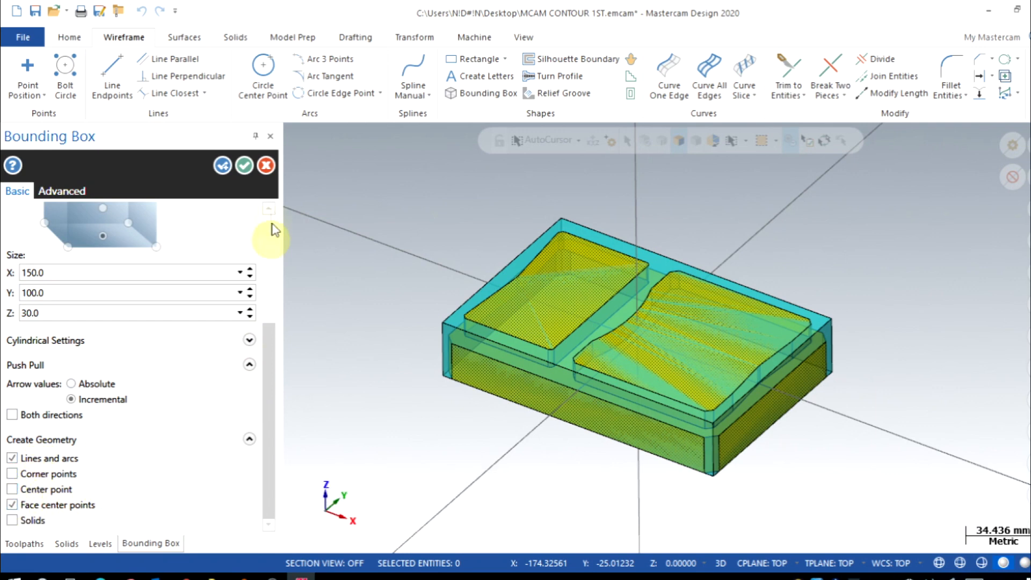
pyautogui.click(244, 165)
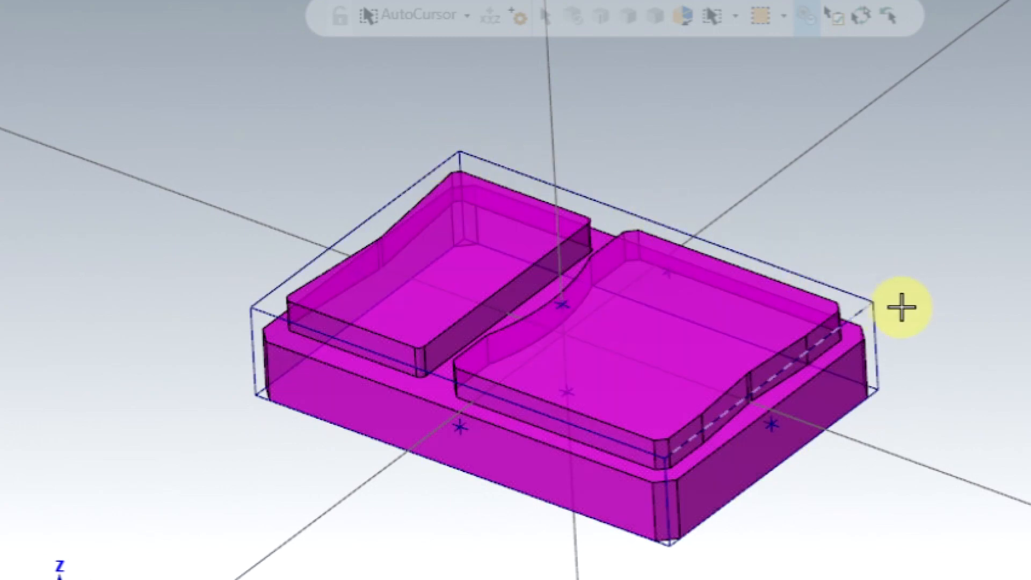
pyautogui.moveTo(256, 345)
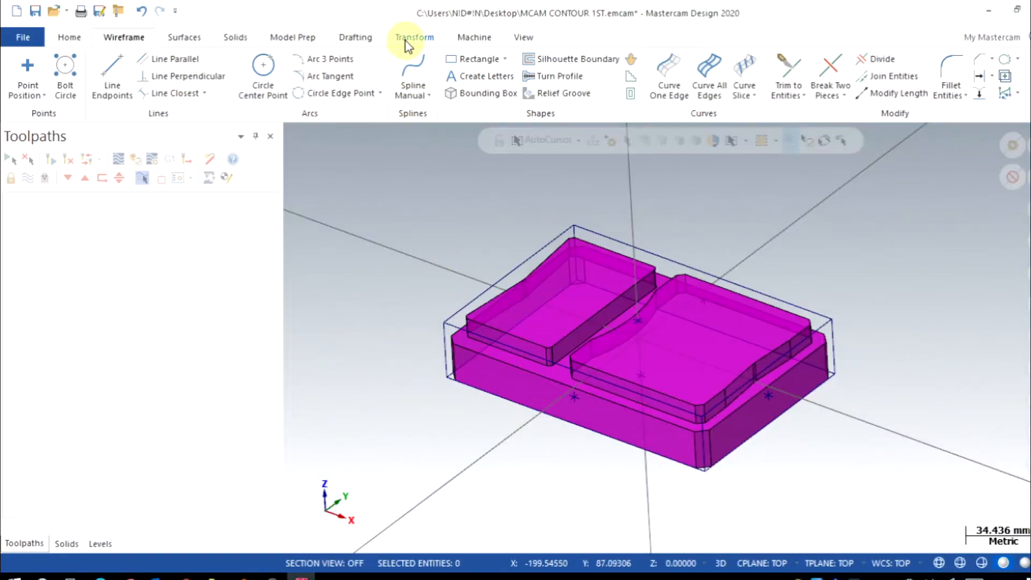
pyautogui.click(413, 37)
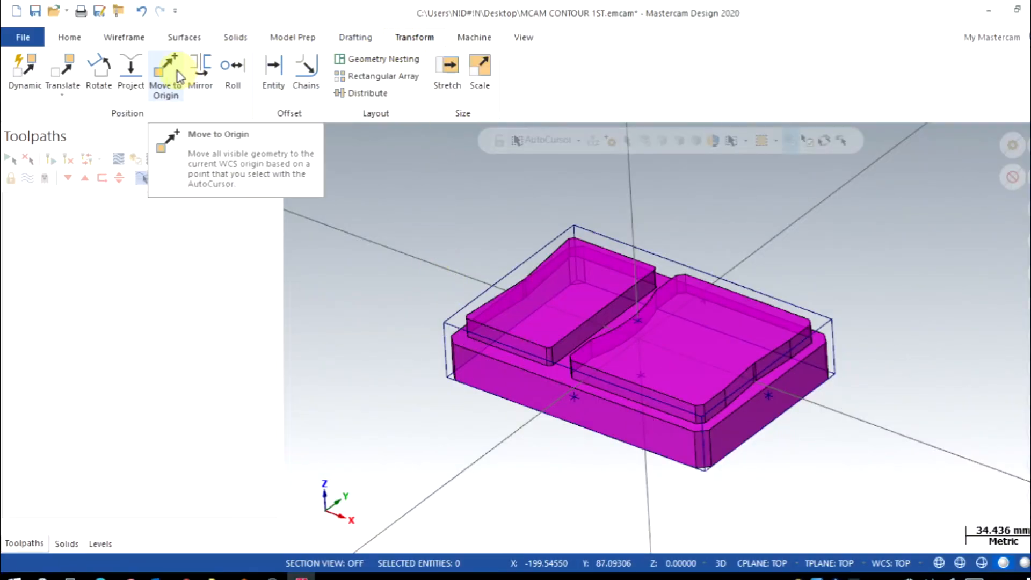